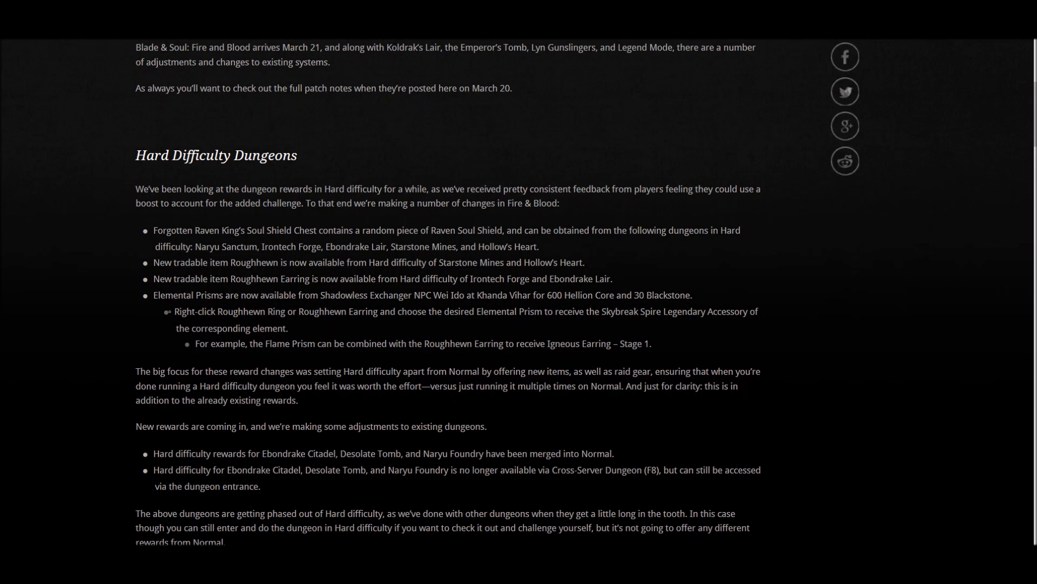
pyautogui.scroll(-3)
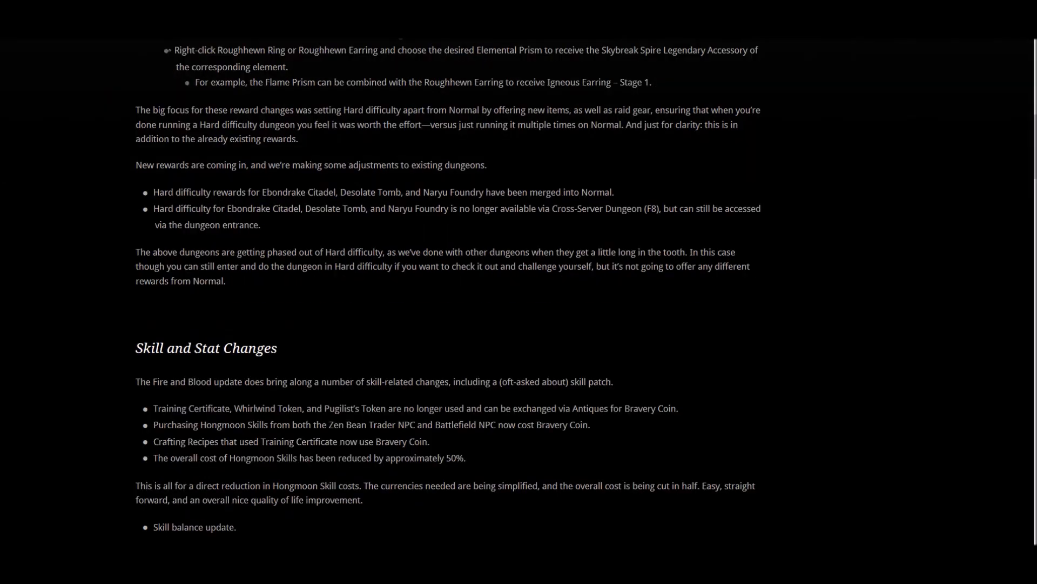
pyautogui.scroll(-3)
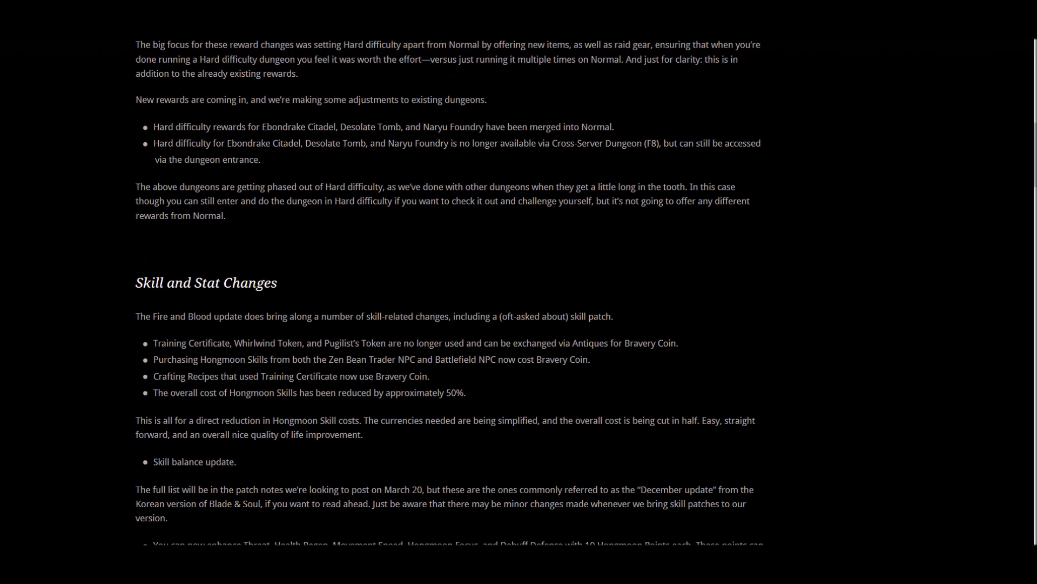
pyautogui.scroll(-3)
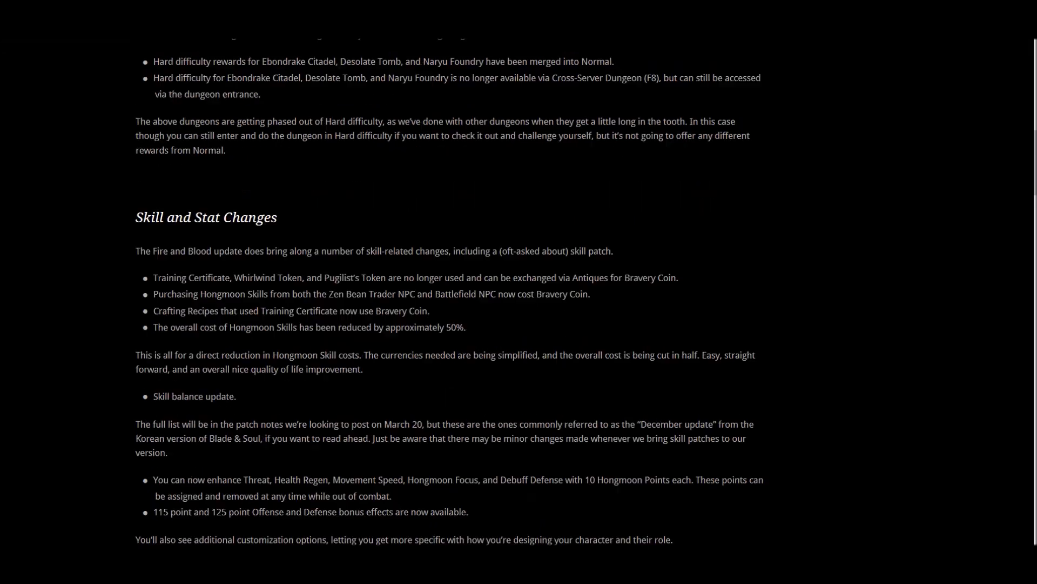
pyautogui.scroll(-3)
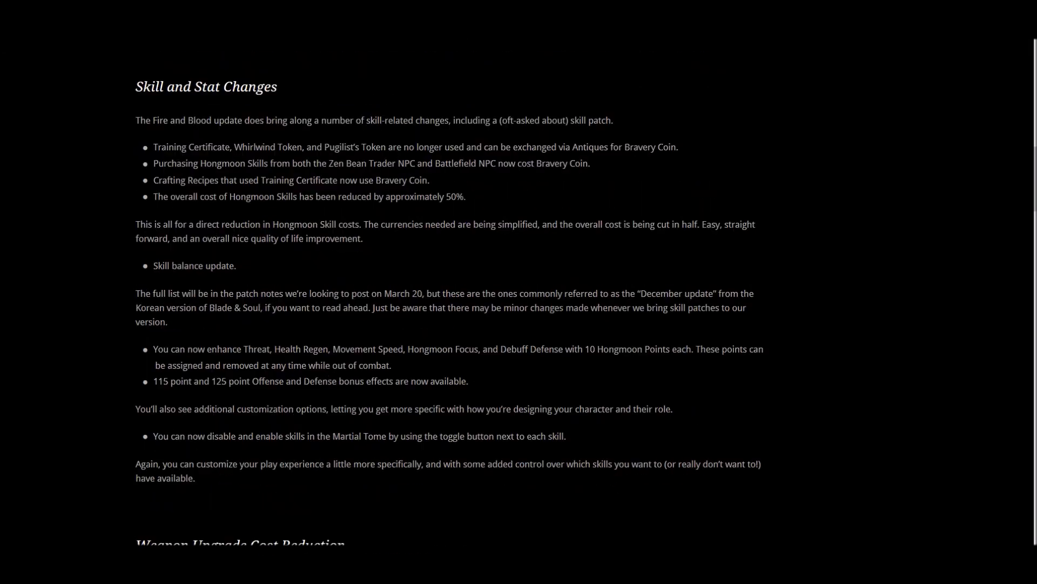
pyautogui.scroll(-3)
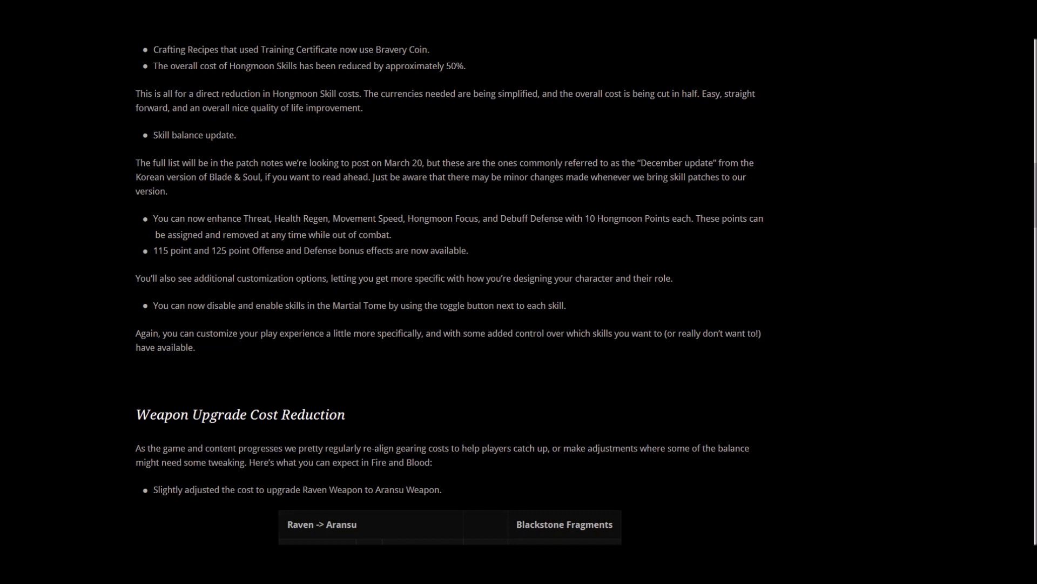
pyautogui.scroll(-3)
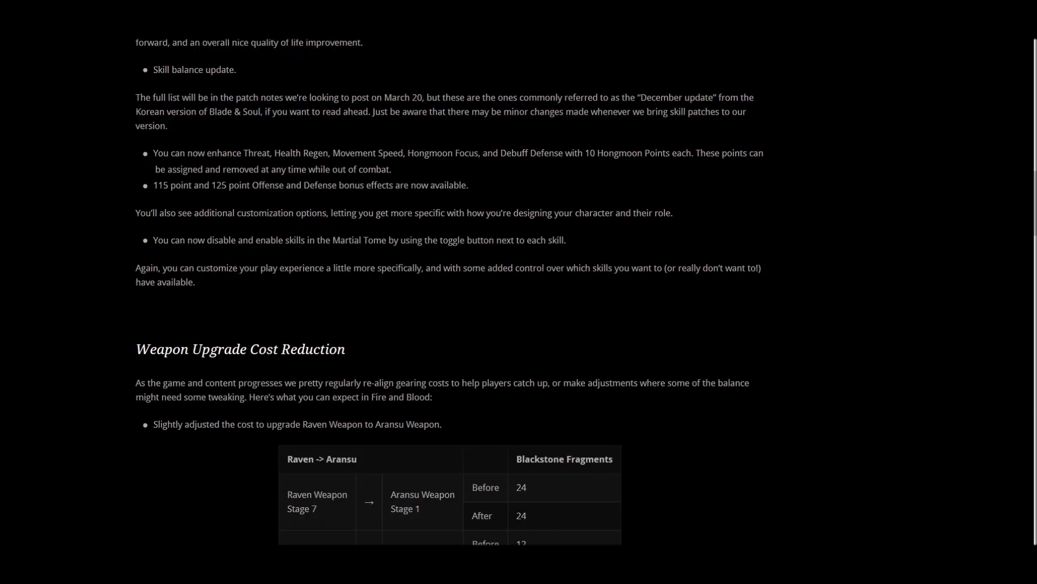
pyautogui.scroll(-3)
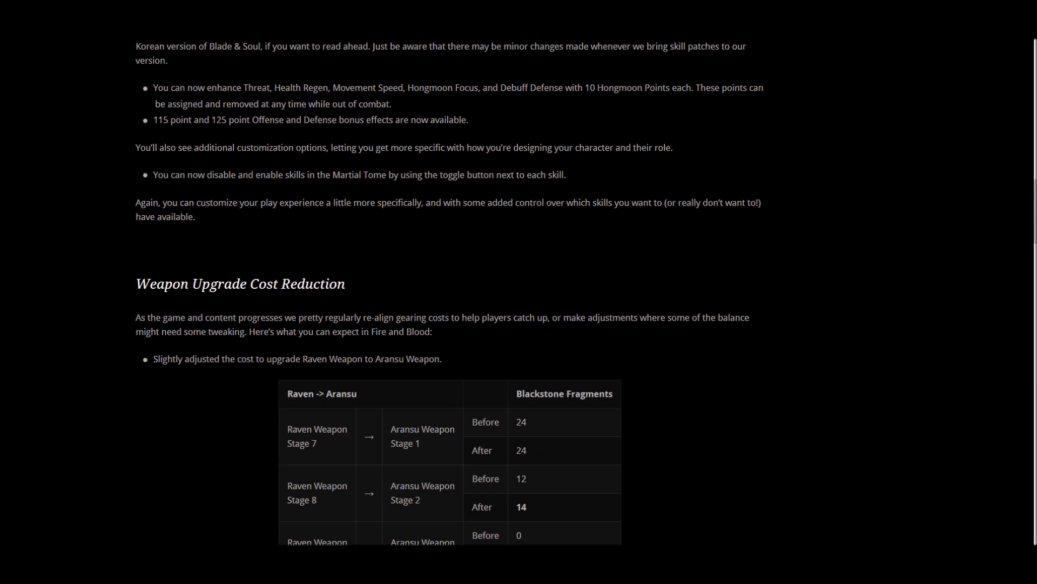
pyautogui.scroll(-3)
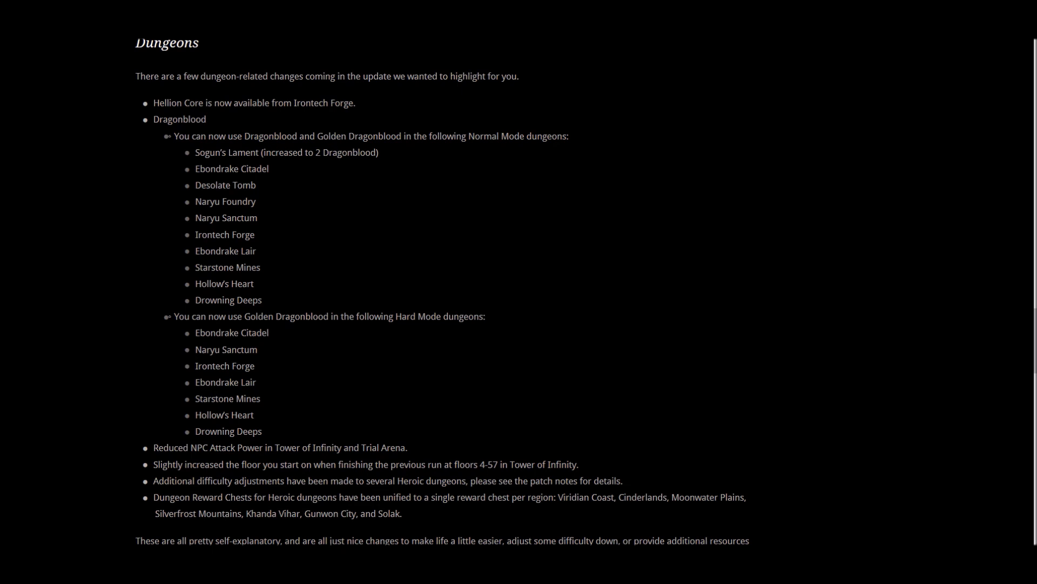
pyautogui.scroll(-3)
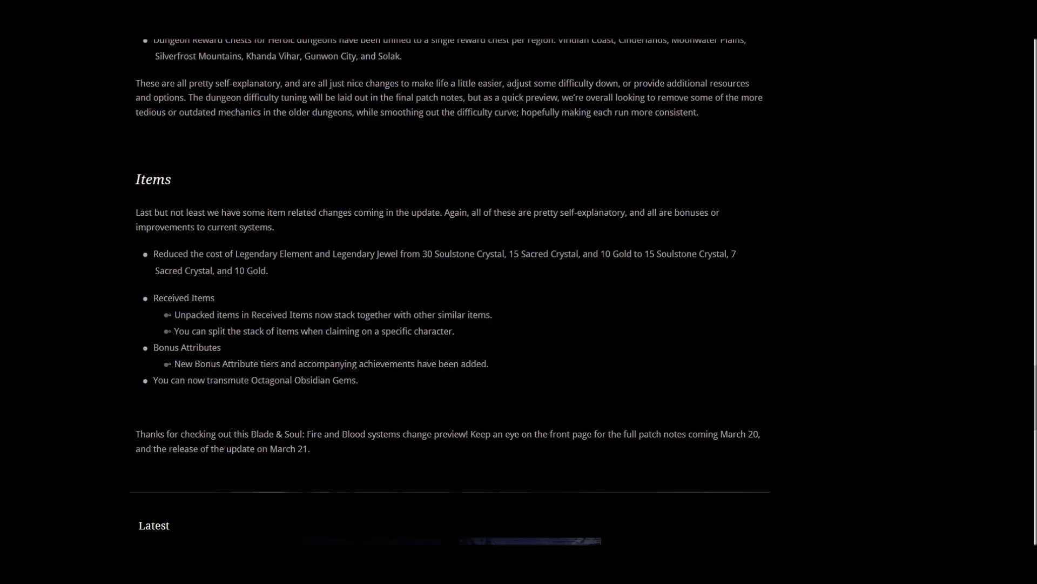
pyautogui.scroll(-3)
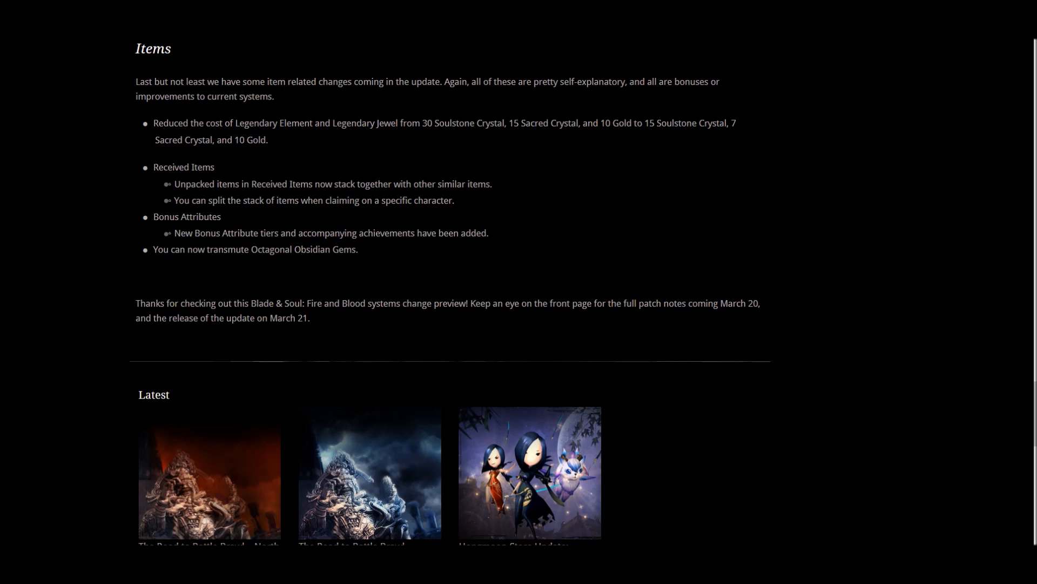
pyautogui.scroll(3)
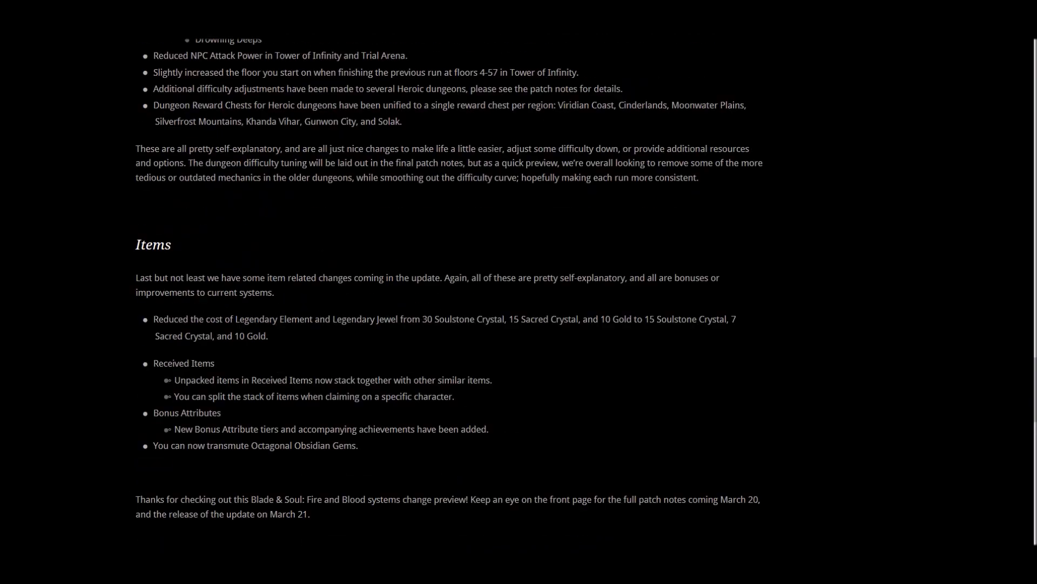
pyautogui.scroll(3)
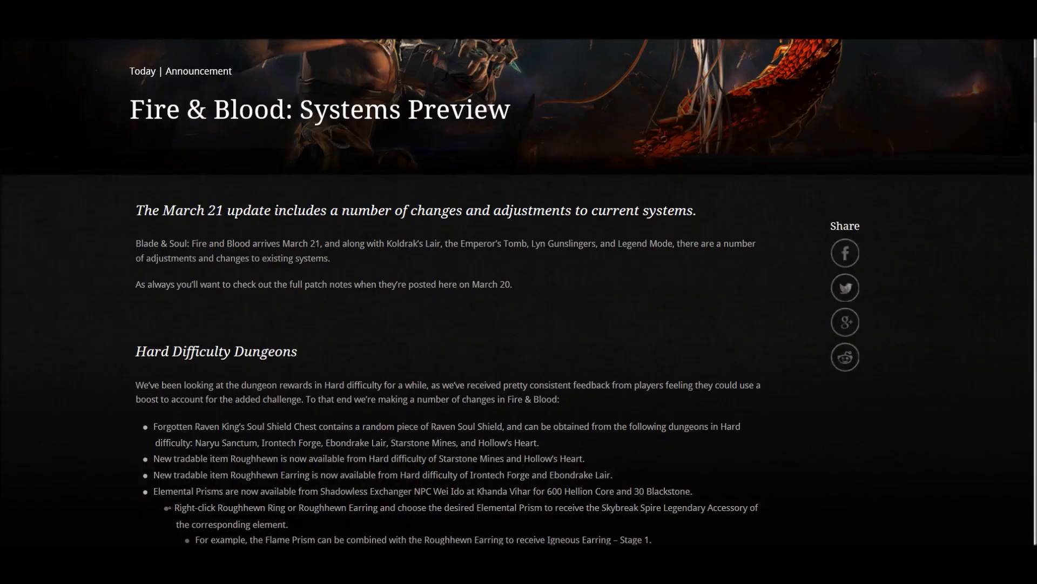